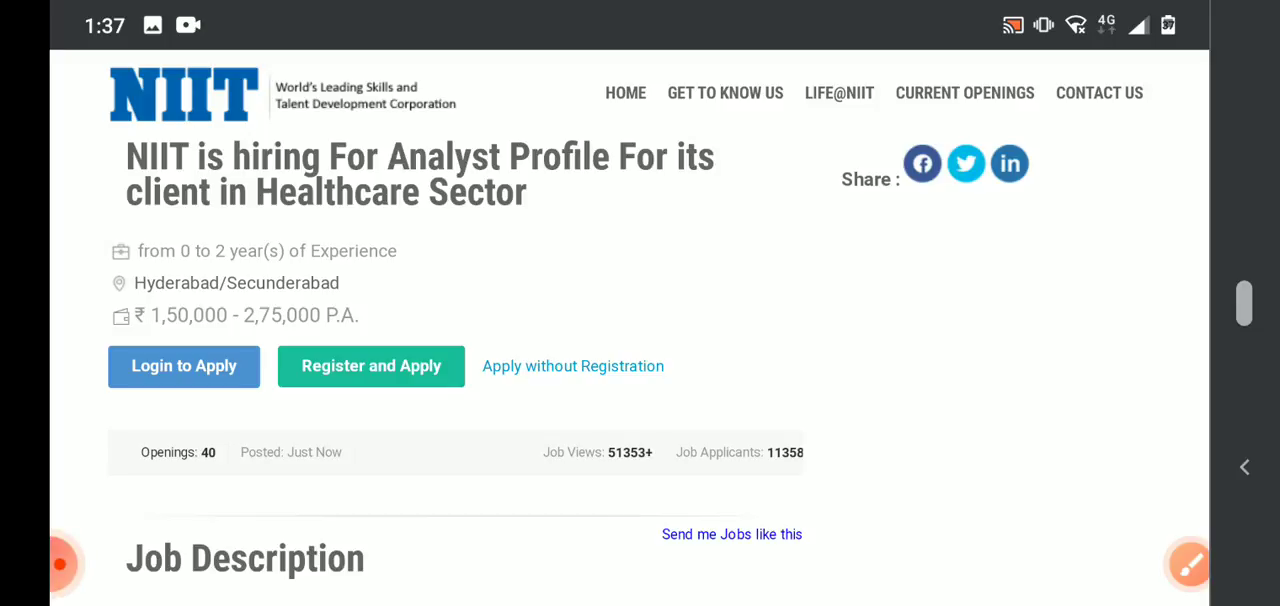
{"action": "scroll", "scroll_direction": "down", "scroll_amount": 3}
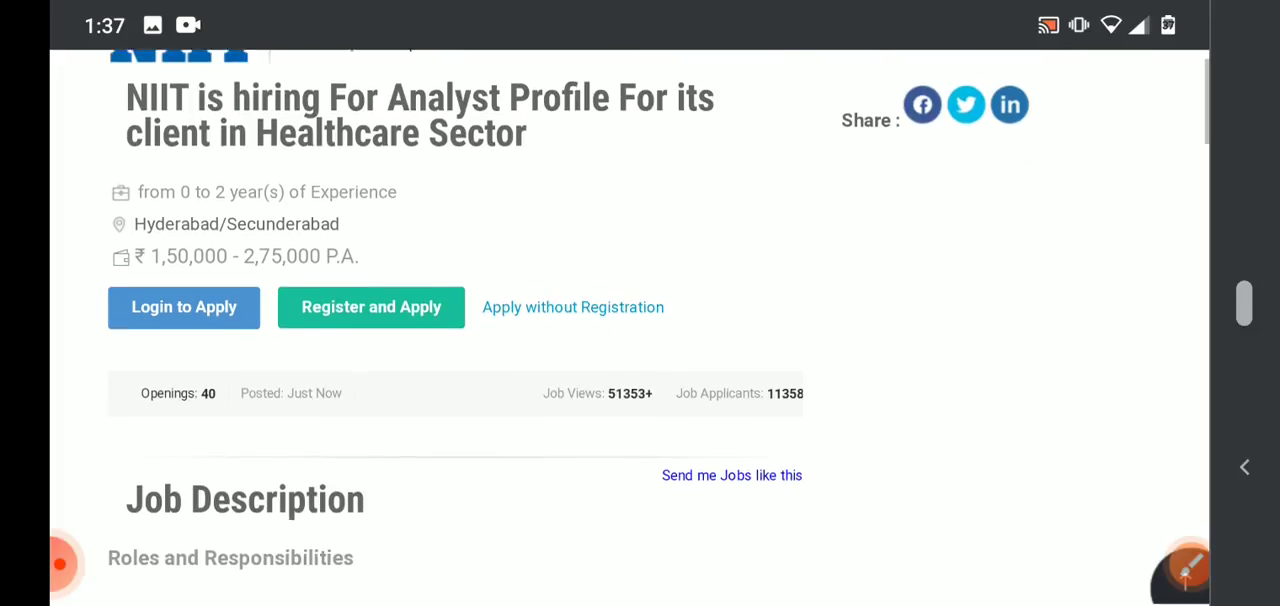
{"action": "scroll", "scroll_direction": "down", "scroll_amount": 3}
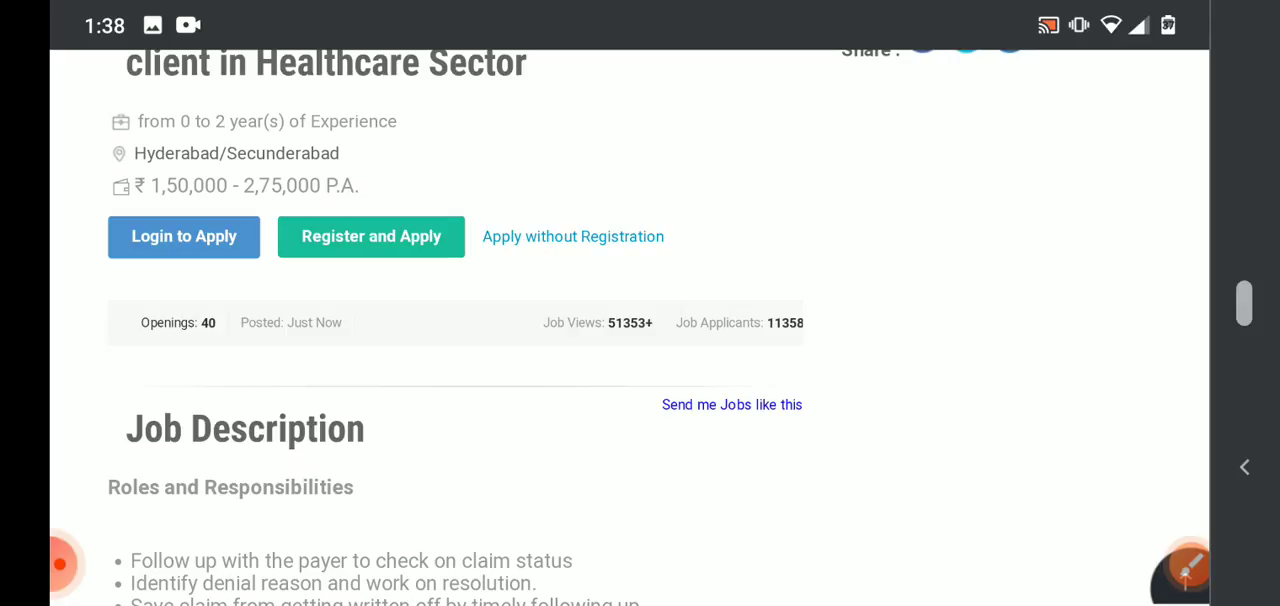
{"action": "scroll", "scroll_direction": "down", "scroll_amount": 3}
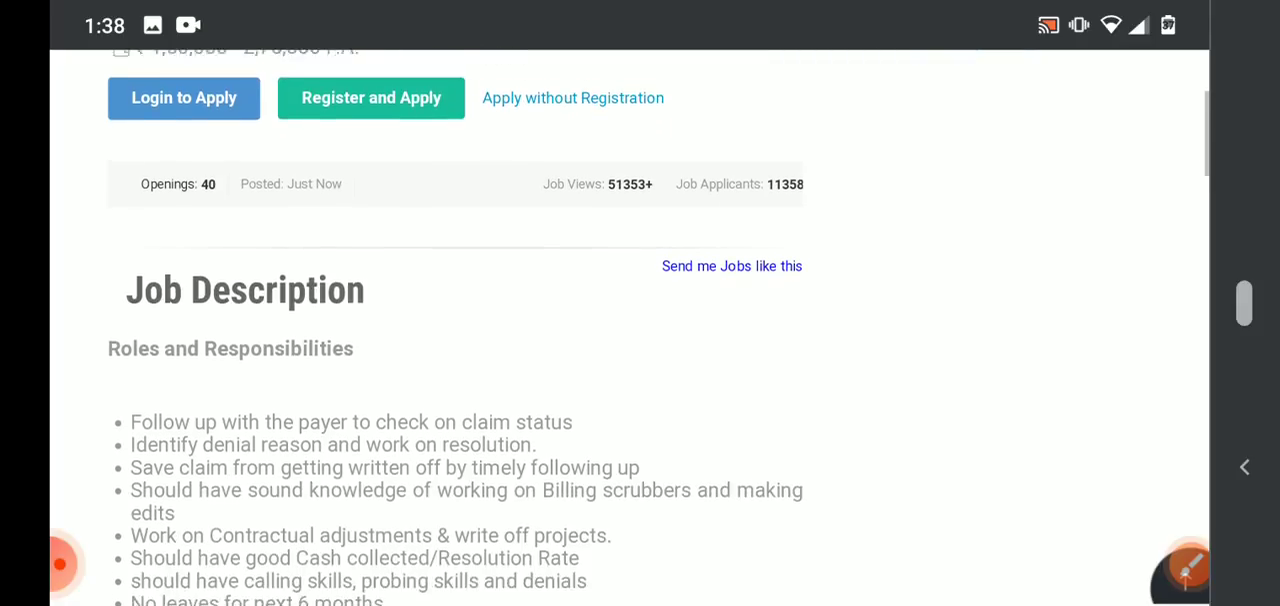
{"action": "scroll", "scroll_direction": "down", "scroll_amount": 3}
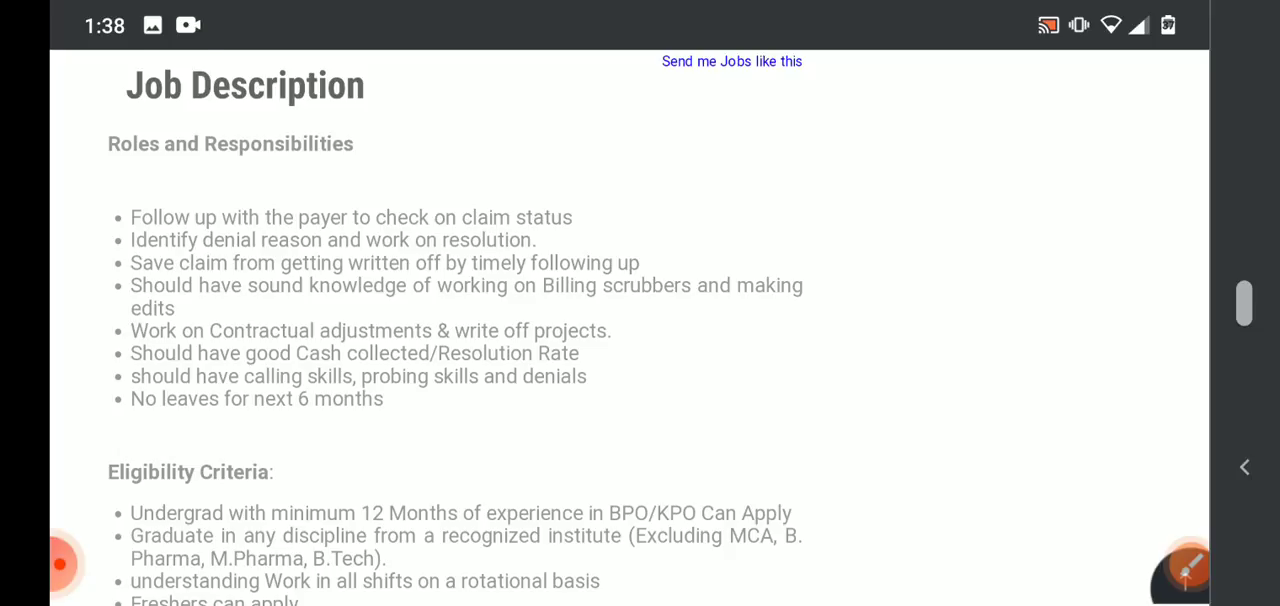
{"action": "scroll", "scroll_direction": "down", "scroll_amount": 3}
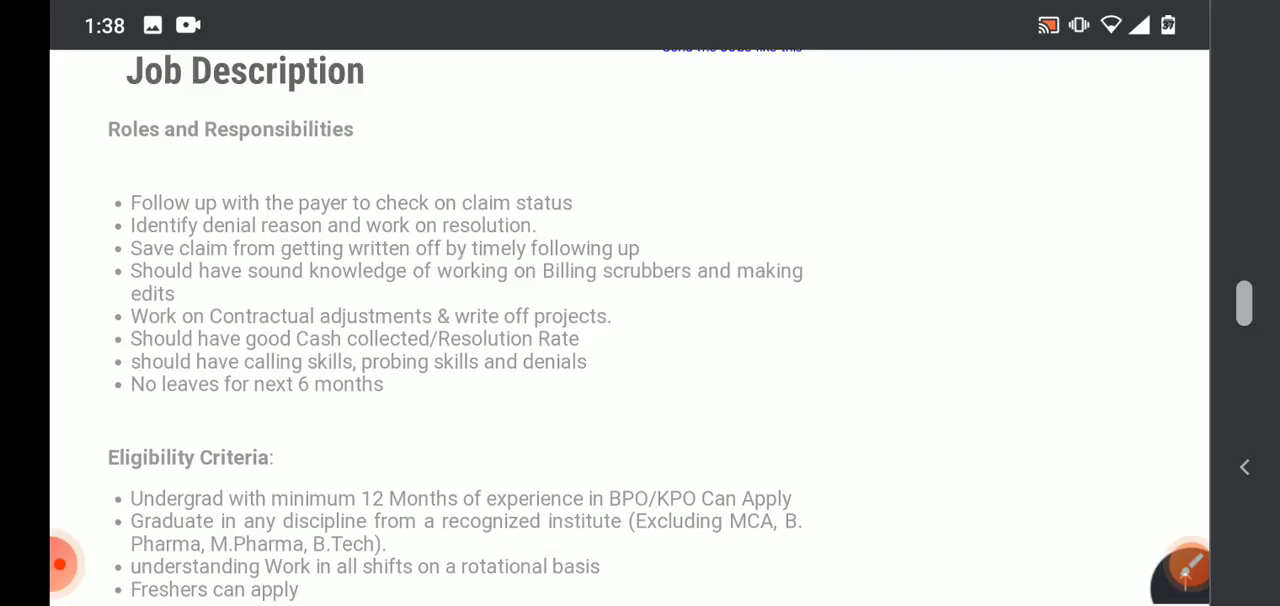
{"action": "scroll", "scroll_direction": "down", "scroll_amount": 3}
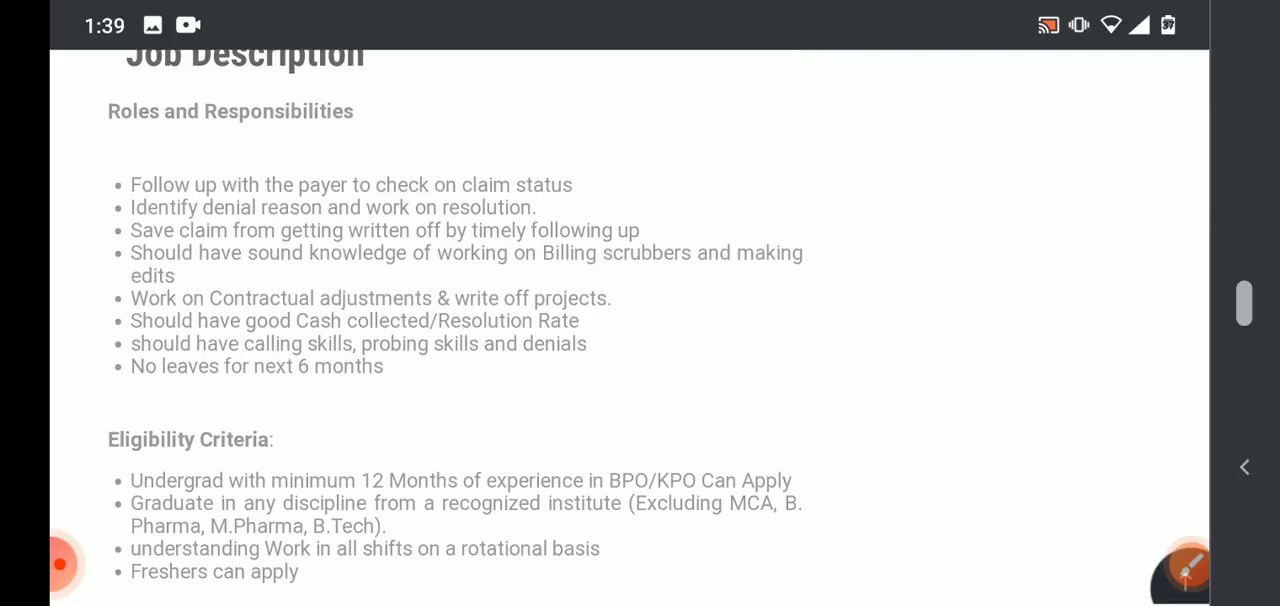
{"action": "scroll", "scroll_direction": "down", "scroll_amount": 3}
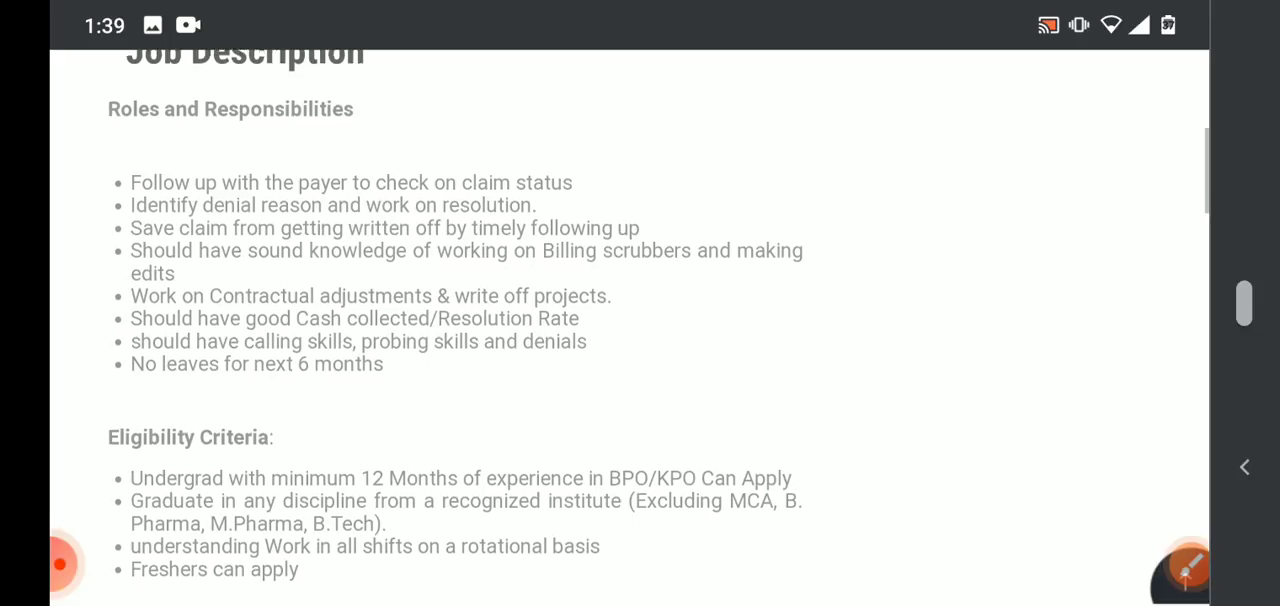
{"action": "scroll", "scroll_direction": "down", "scroll_amount": 3}
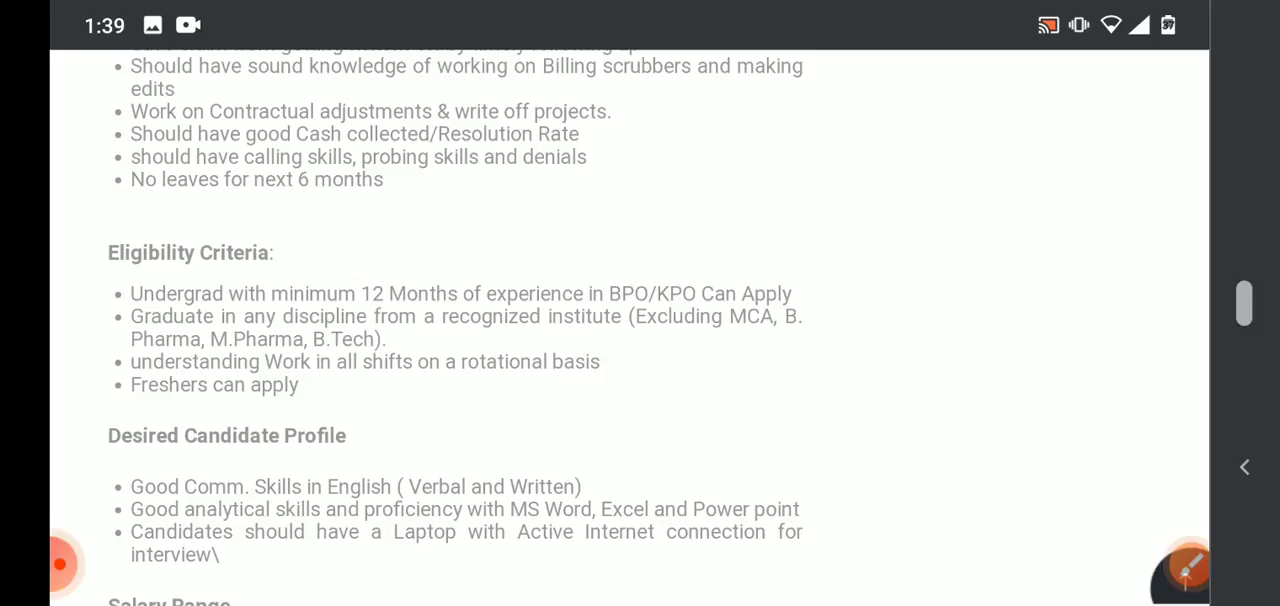
{"action": "scroll", "scroll_direction": "down", "scroll_amount": 3}
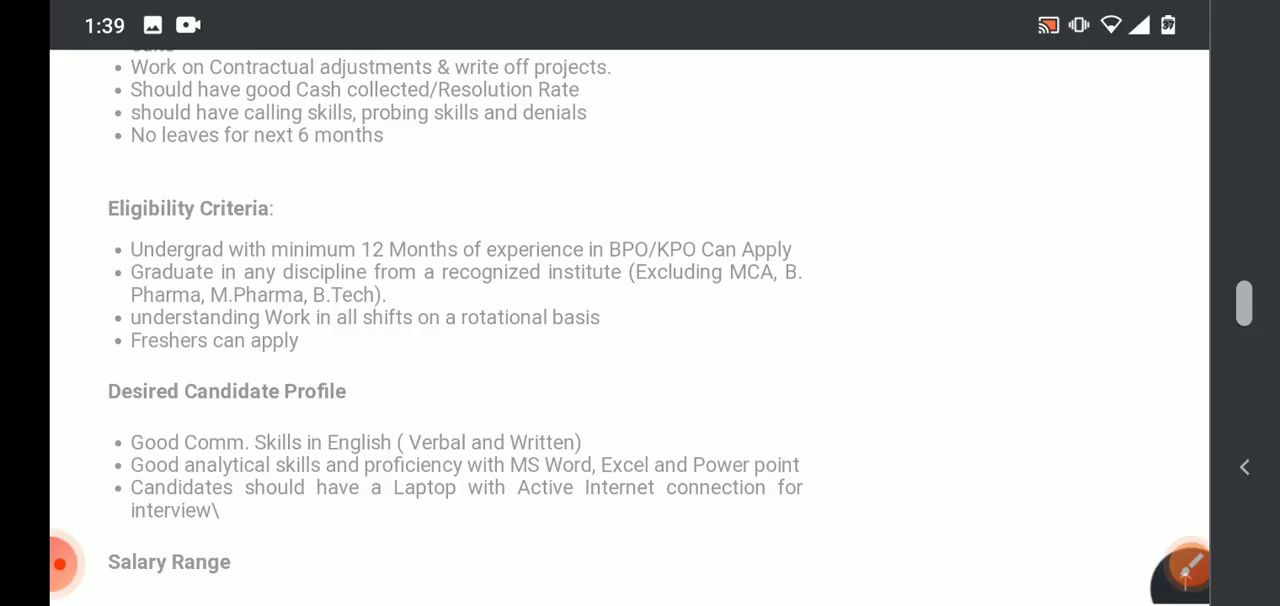
{"action": "scroll", "scroll_direction": "down", "scroll_amount": 3}
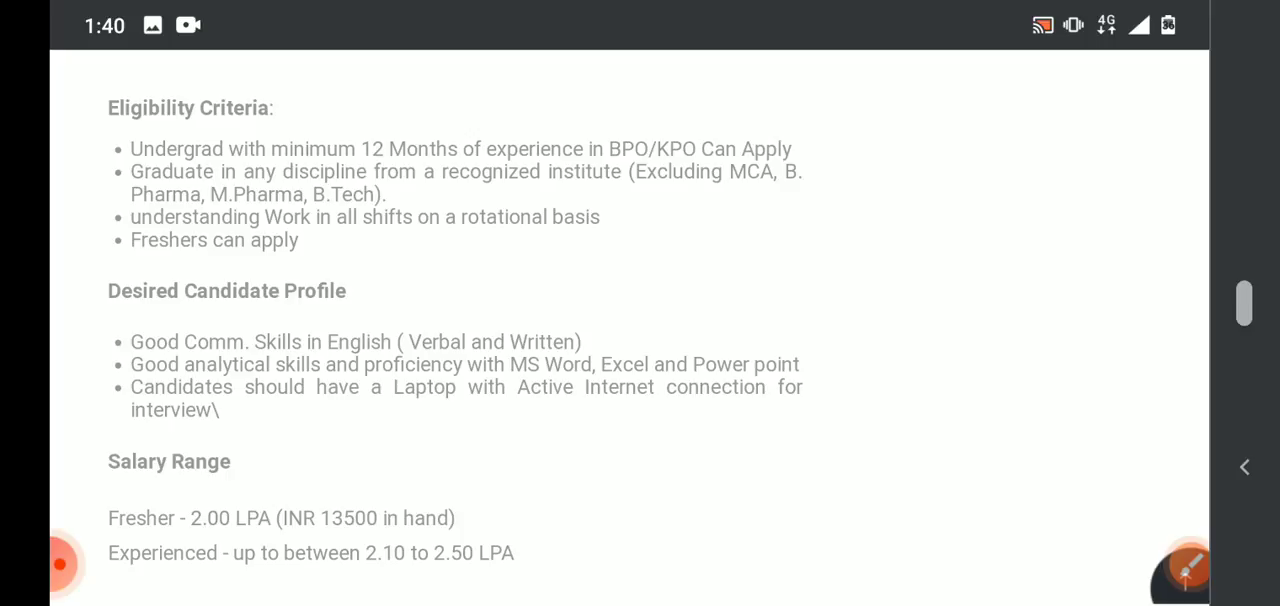
{"action": "scroll", "scroll_direction": "down", "scroll_amount": 3}
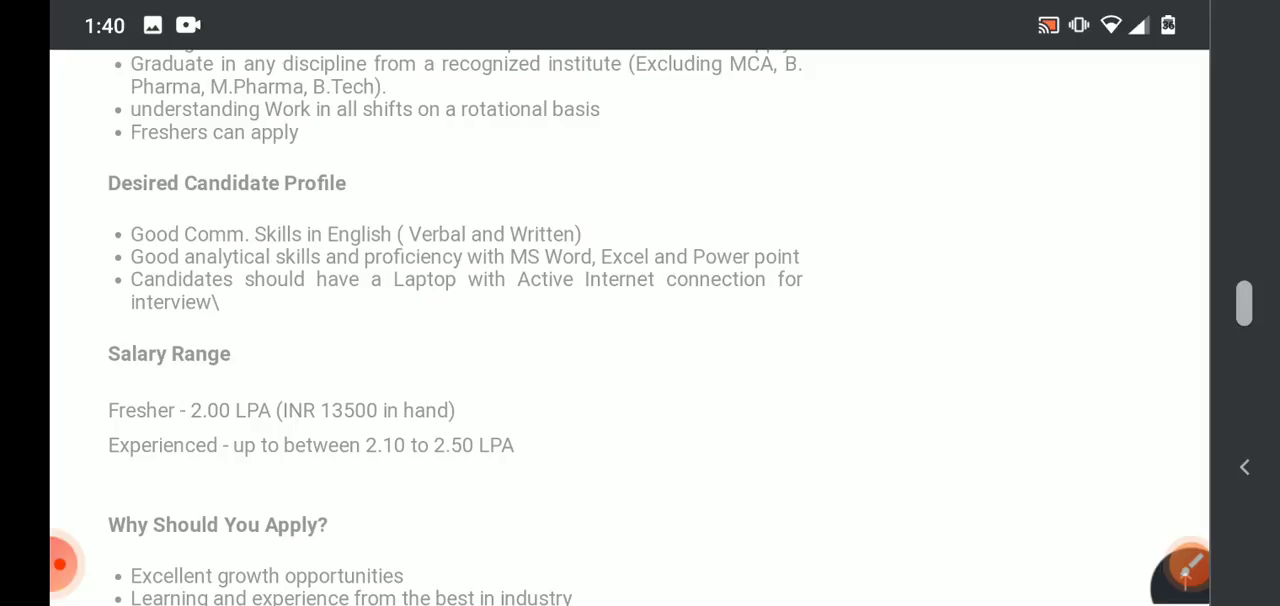
{"action": "scroll", "scroll_direction": "down", "scroll_amount": 3}
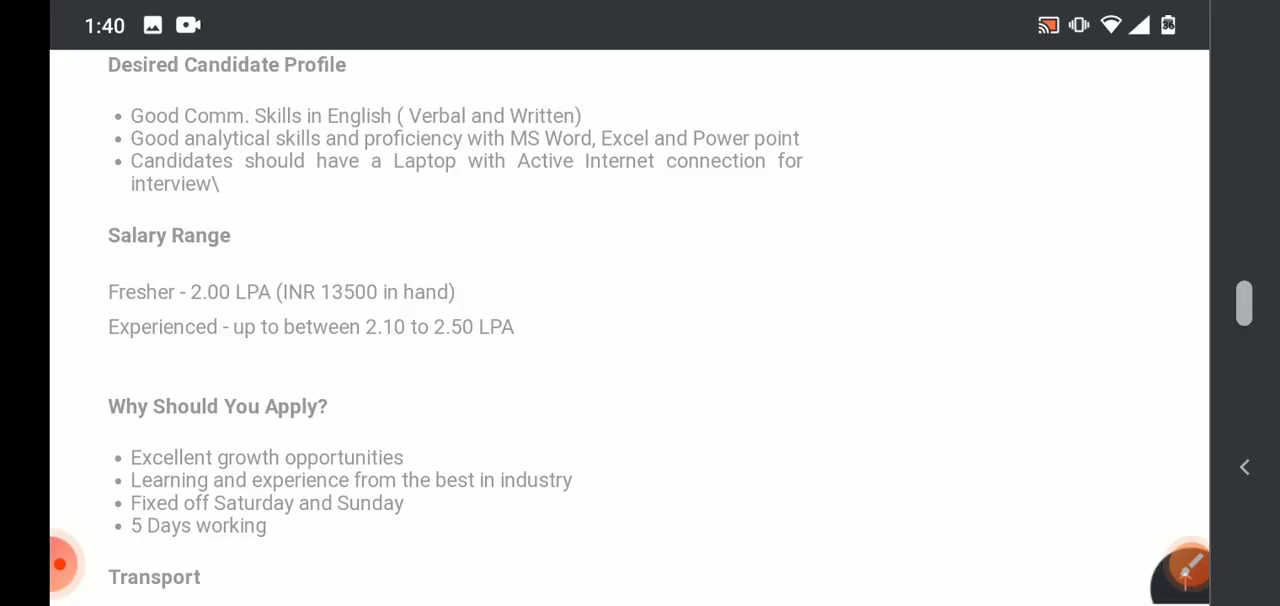
{"action": "scroll", "scroll_direction": "down", "scroll_amount": 3}
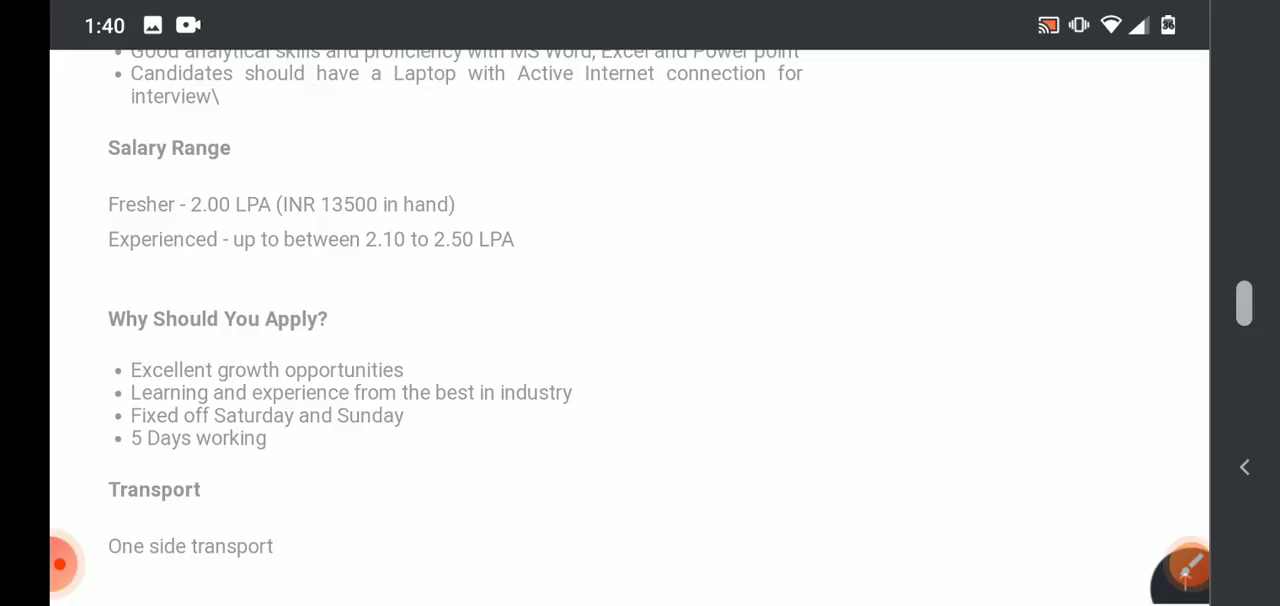
{"action": "scroll", "scroll_direction": "down", "scroll_amount": 3}
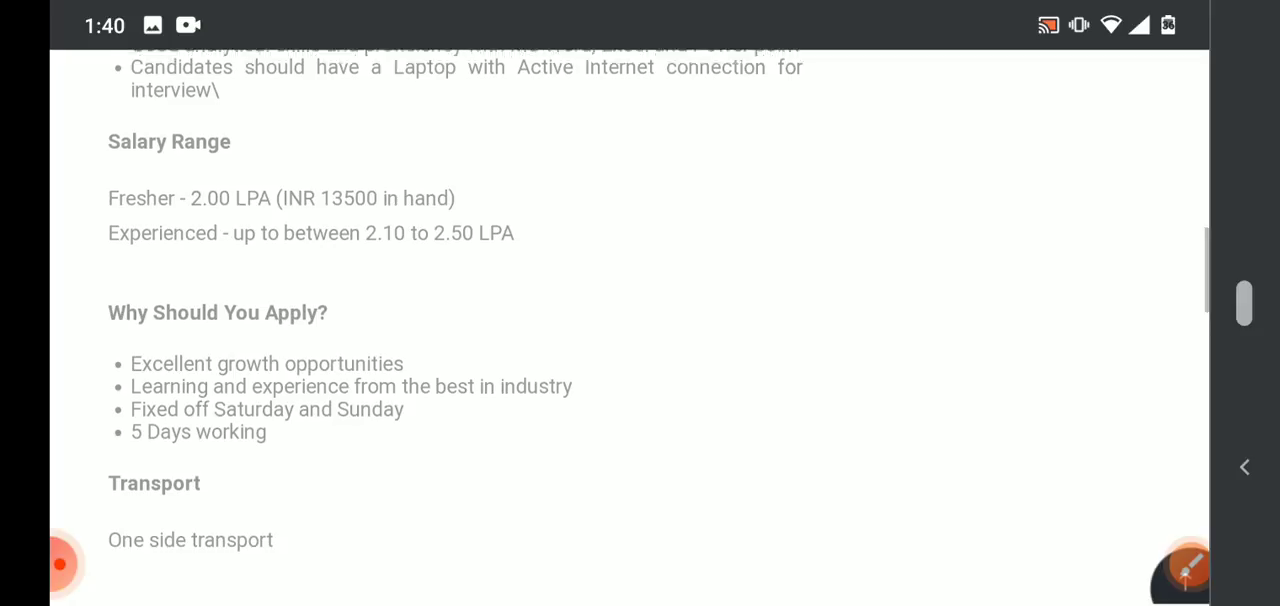
{"action": "scroll", "scroll_direction": "down", "scroll_amount": 3}
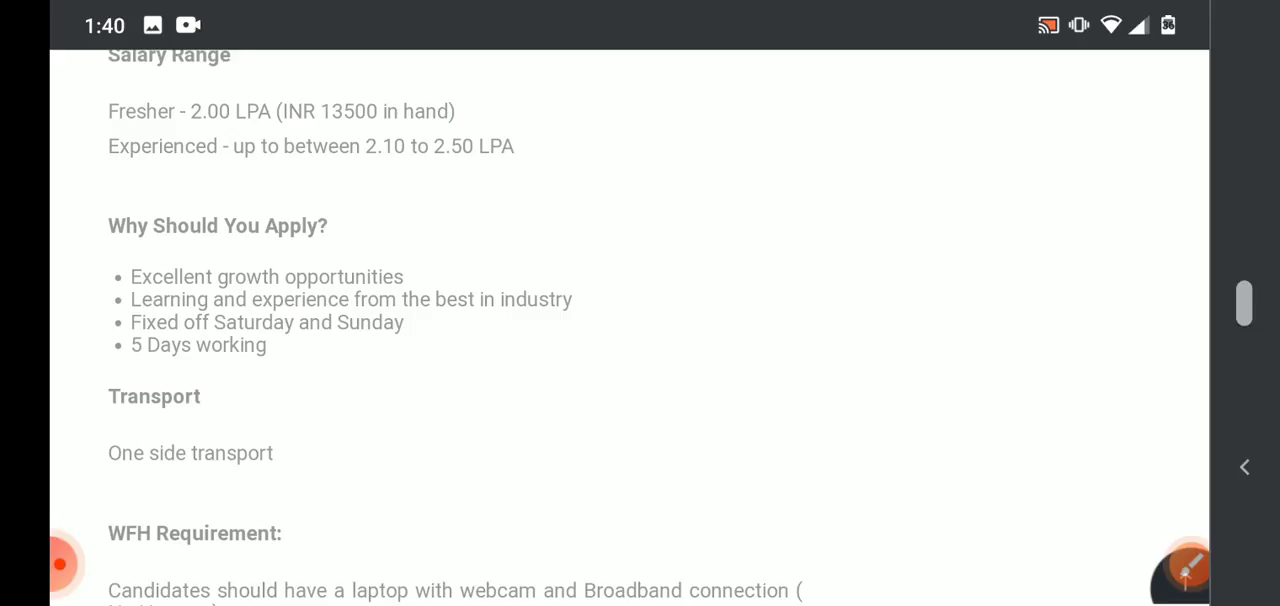
{"action": "scroll", "scroll_direction": "down", "scroll_amount": 3}
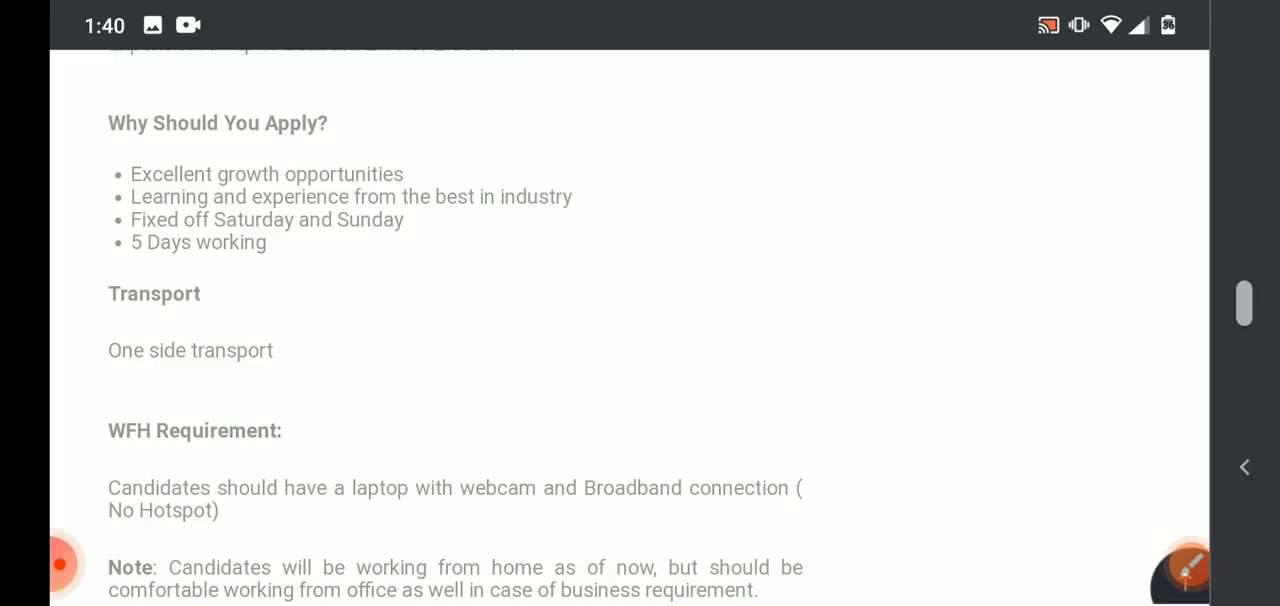
{"action": "scroll", "scroll_direction": "down", "scroll_amount": 3}
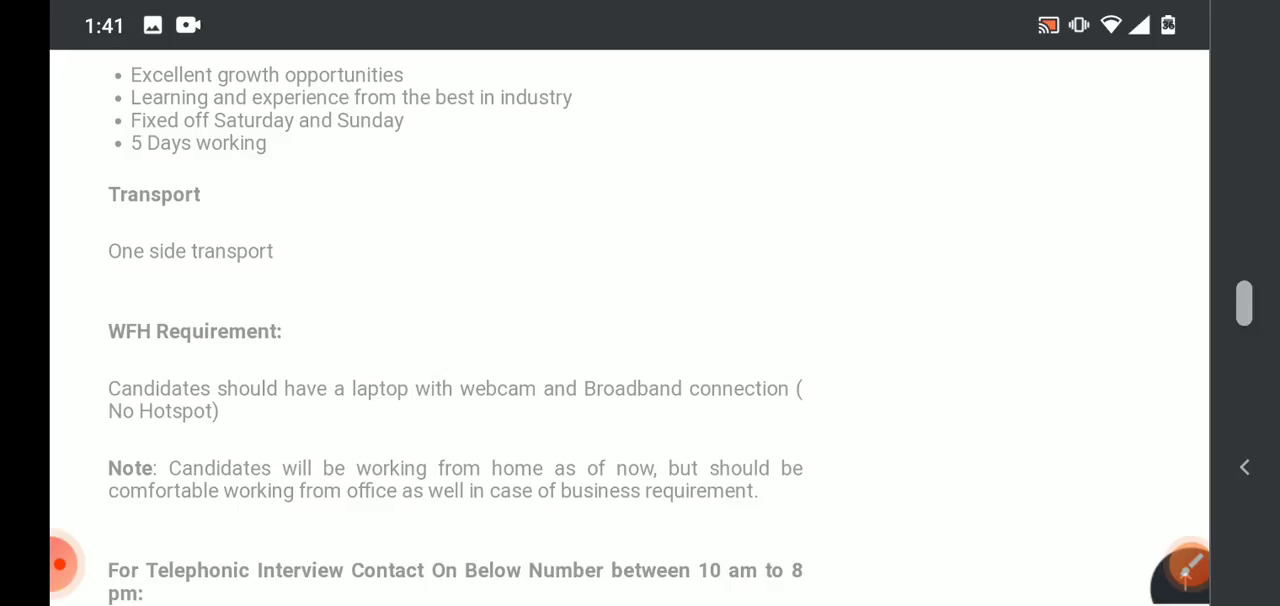
{"action": "scroll", "scroll_direction": "down", "scroll_amount": 3}
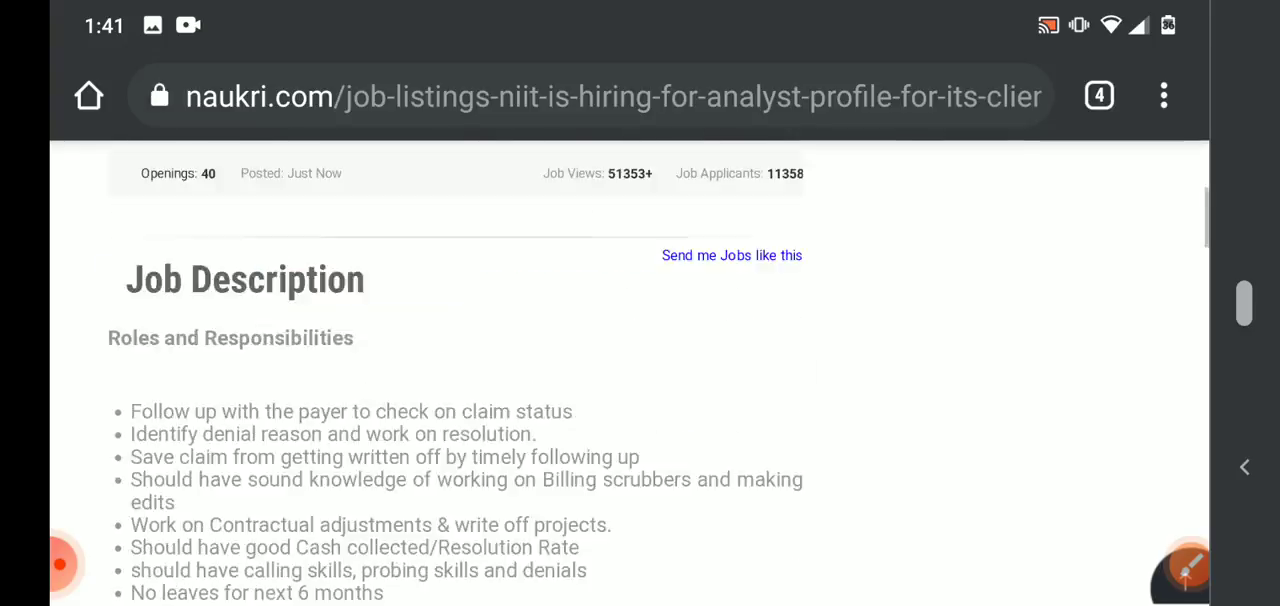
{"action": "scroll", "scroll_direction": "up", "scroll_amount": 3}
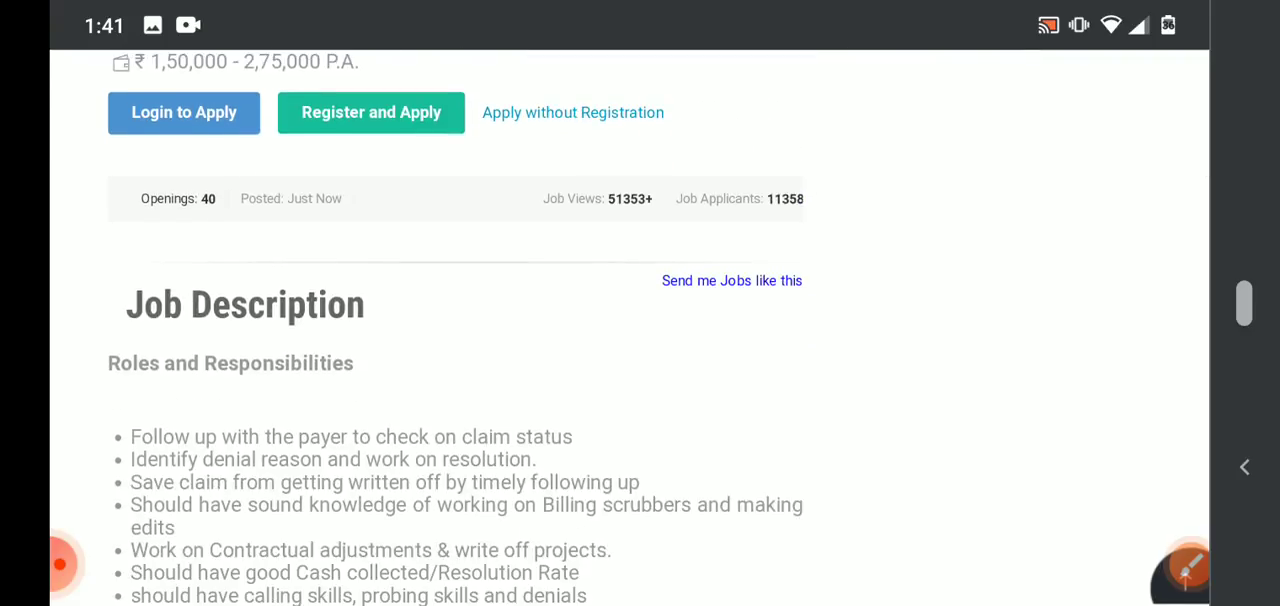